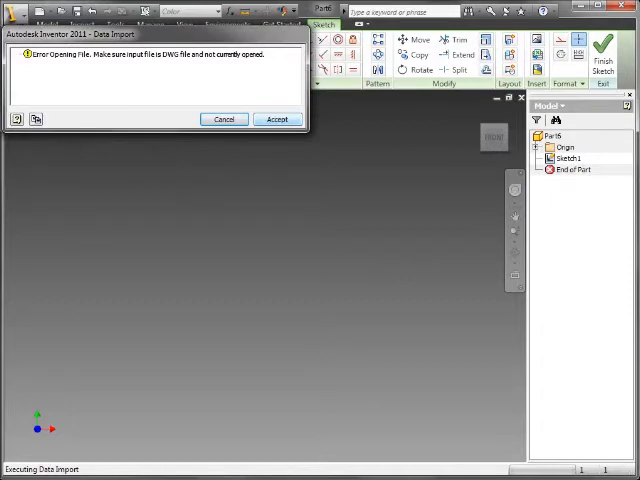
Cancel the failed DWG data import message.
{"action": "left_click", "coordinate": [277, 119]}
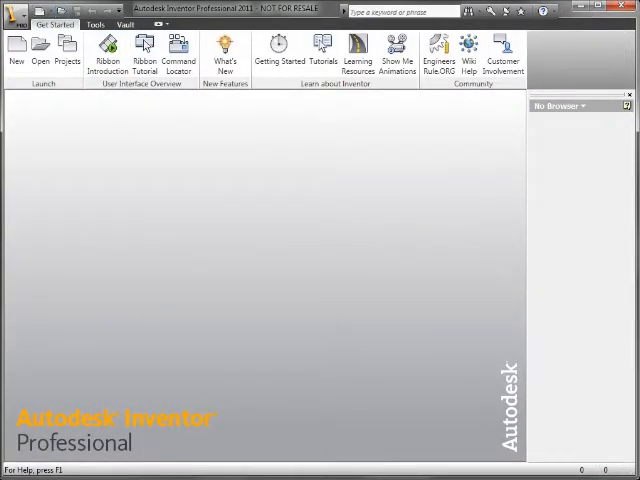
Import 210-001.dwg through the DWG/DXF wizard into a new part with wires projected to 2D sketches.
{"action": "left_click", "coordinate": [35, 47]}
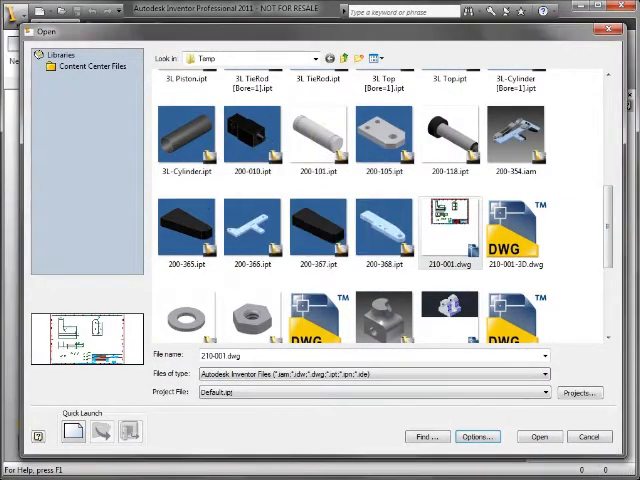
{"action": "left_click", "coordinate": [539, 434]}
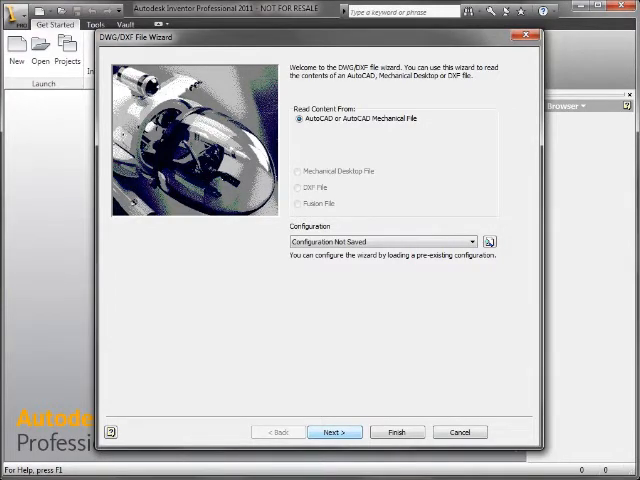
{"action": "left_click", "coordinate": [334, 432]}
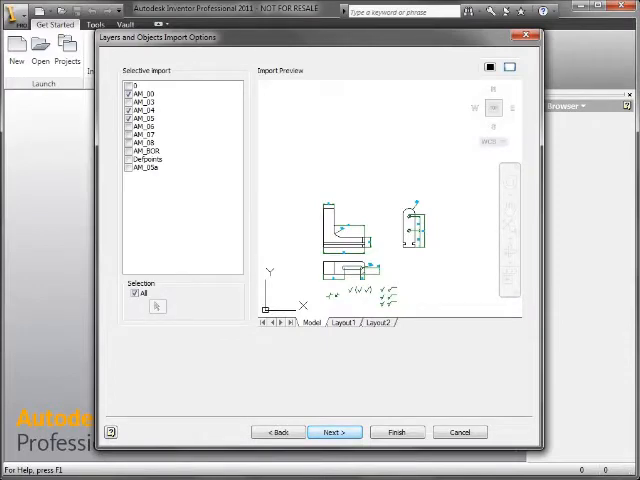
{"action": "left_click", "coordinate": [334, 431]}
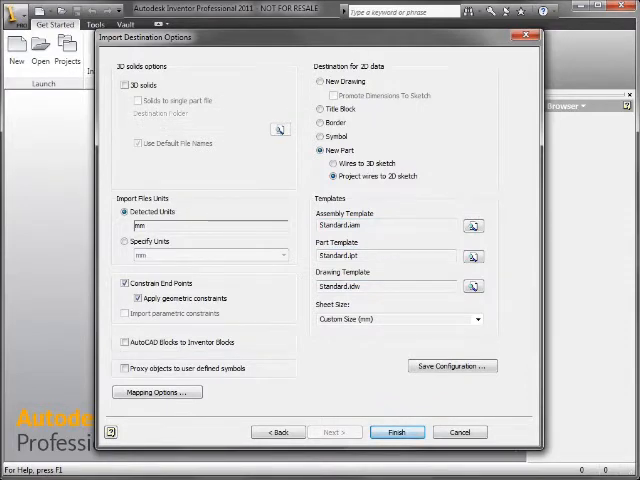
{"action": "left_click", "coordinate": [404, 432]}
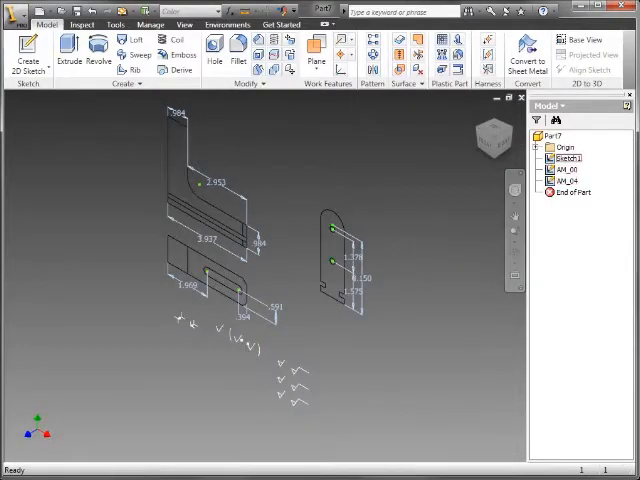
Delete Sketch1, keeping only the AM_00 and AM_04 view sketches.
{"action": "left_click", "coordinate": [575, 169]}
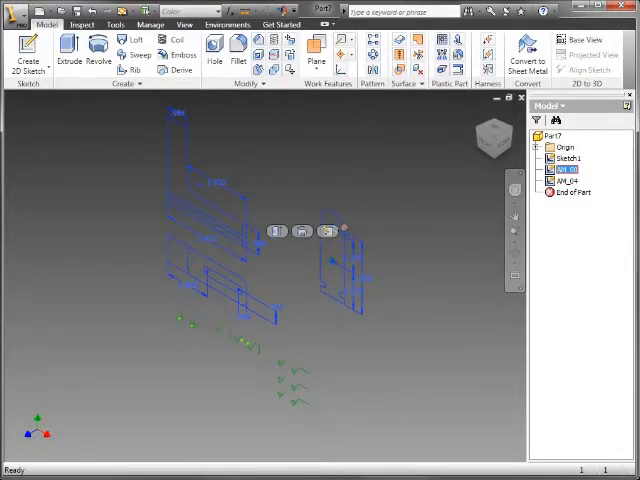
{"action": "left_click", "coordinate": [566, 181]}
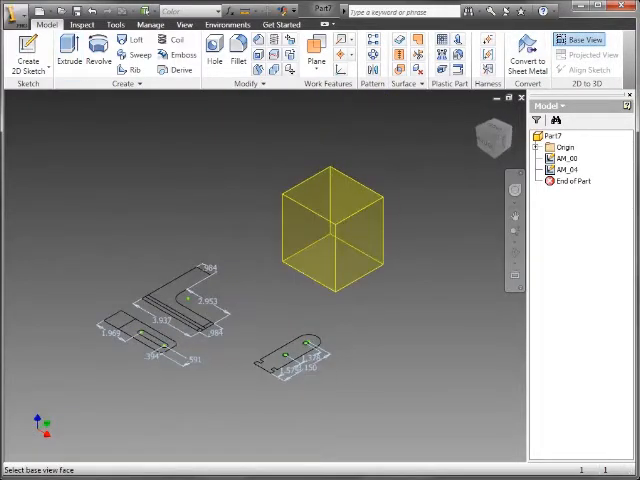
{"action": "left_click", "coordinate": [576, 30]}
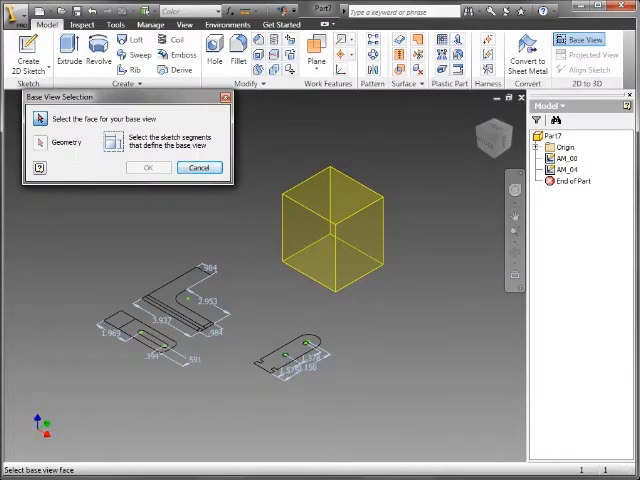
{"action": "left_click", "coordinate": [199, 167]}
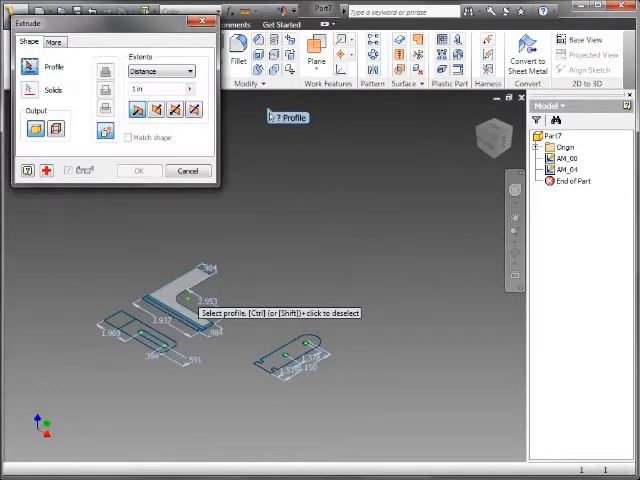
{"action": "left_click", "coordinate": [185, 300]}
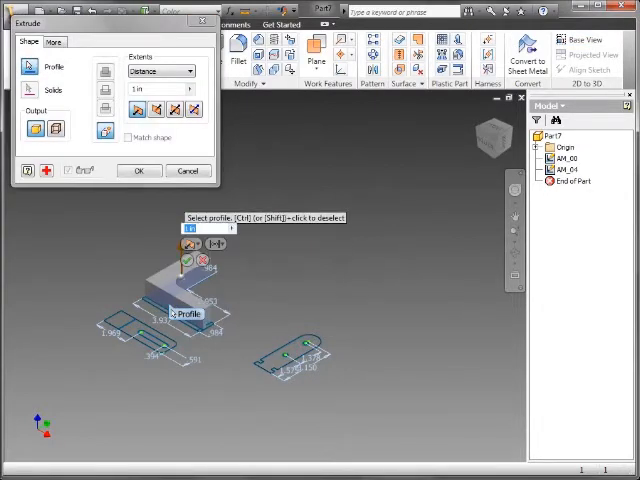
{"action": "left_click", "coordinate": [187, 170]}
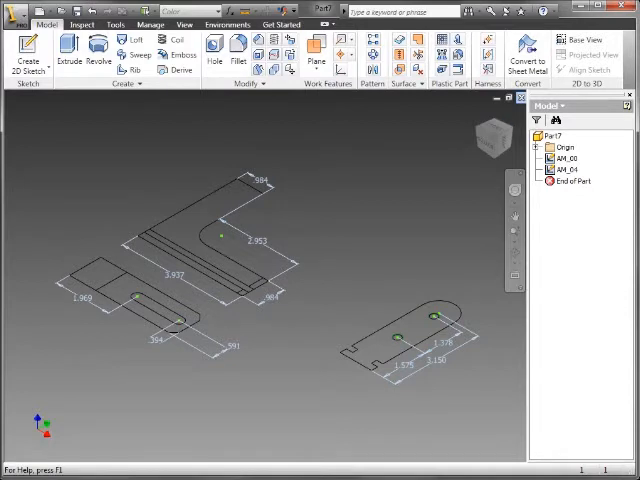
Set the L-shaped view as the base view on the cube face, then position the projected view.
{"action": "left_click", "coordinate": [560, 36]}
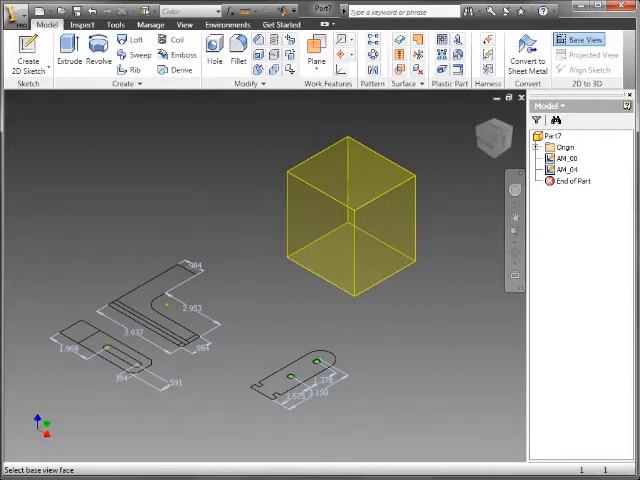
{"action": "left_click", "coordinate": [318, 230]}
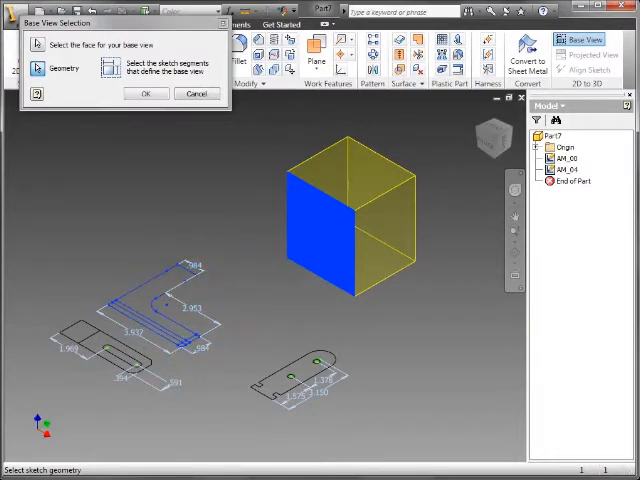
{"action": "left_click", "coordinate": [145, 93]}
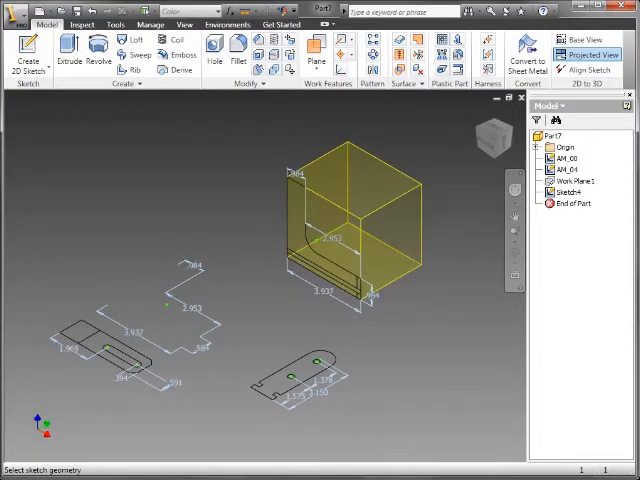
{"action": "left_click", "coordinate": [105, 348]}
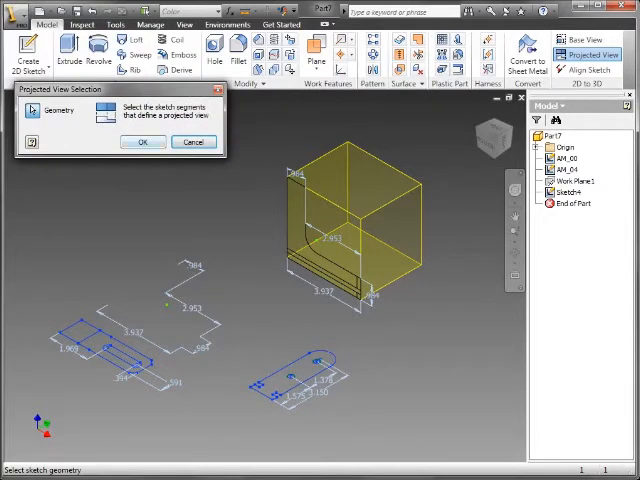
{"action": "left_click", "coordinate": [141, 141]}
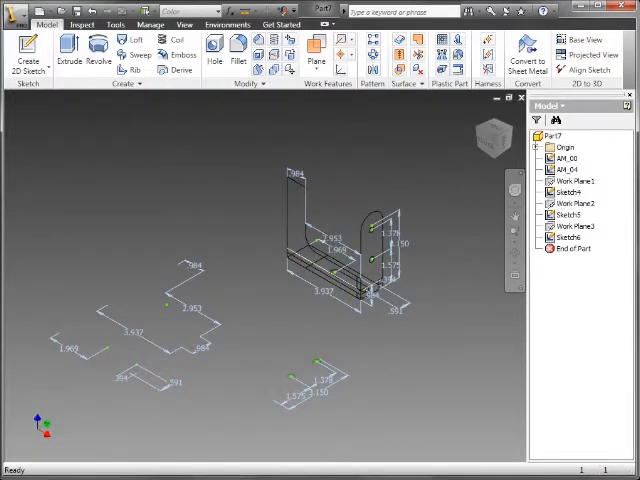
Extrude the L-shaped front profile into the first solid body, Extrusion1.
{"action": "right_click", "coordinate": [570, 155]}
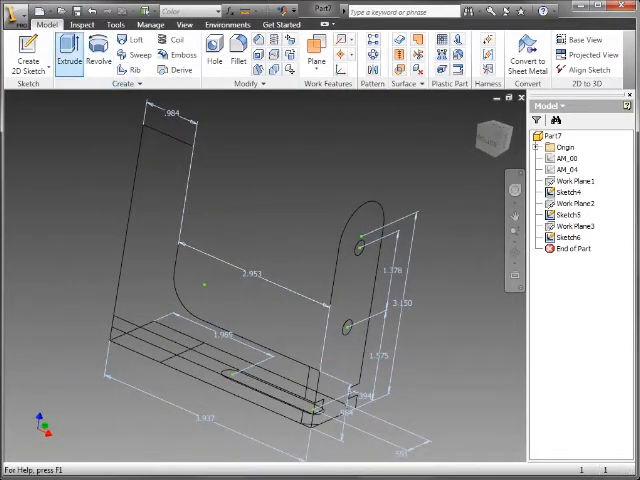
{"action": "left_click", "coordinate": [68, 55]}
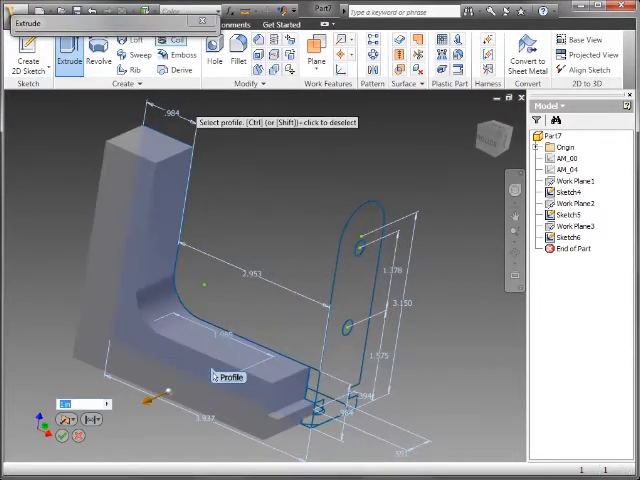
{"action": "left_click", "coordinate": [67, 418]}
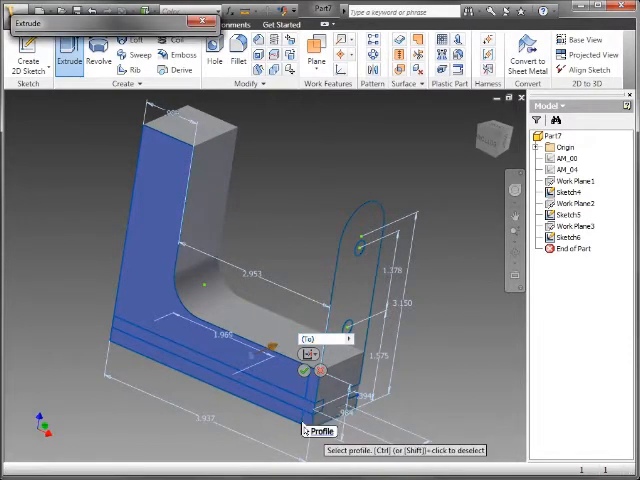
{"action": "left_click", "coordinate": [301, 370]}
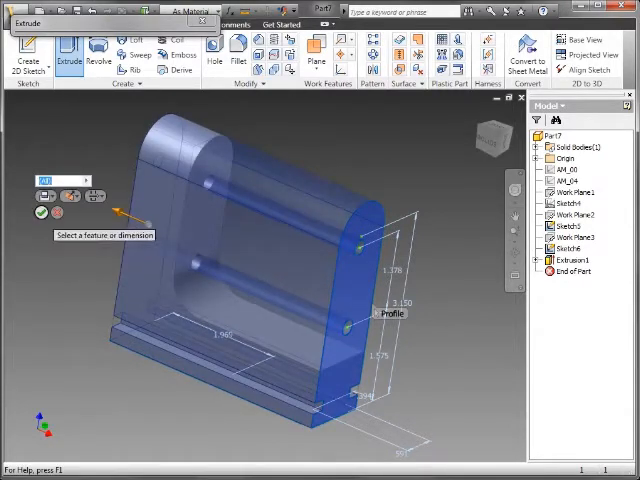
Intersect the rounded side profile with the body as Extrusion2, leaving a bracket with two holes.
{"action": "left_click", "coordinate": [41, 212]}
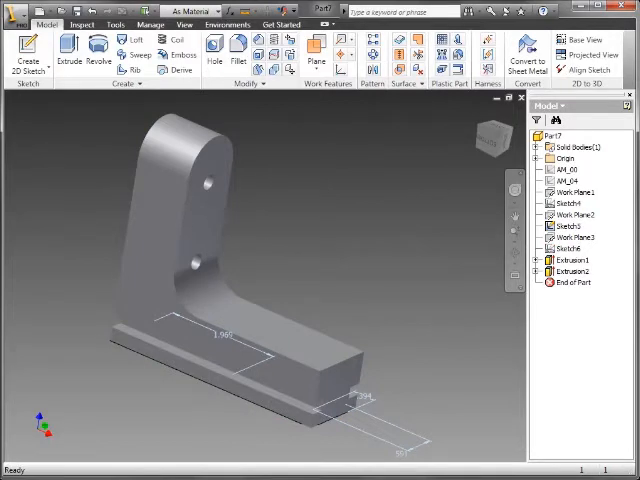